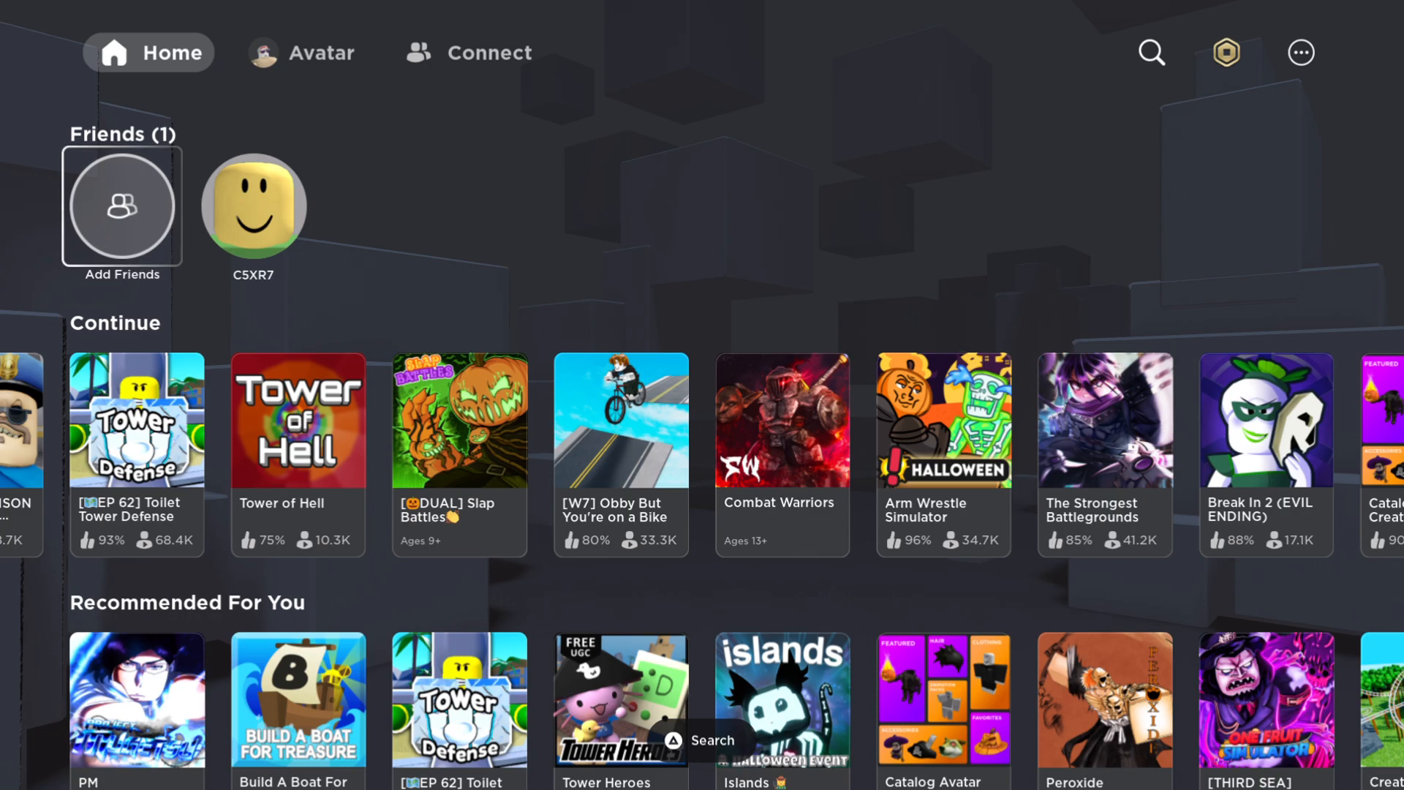
# Bring up the experiences search screen from the Roblox home screen
pyautogui.scroll(-3)
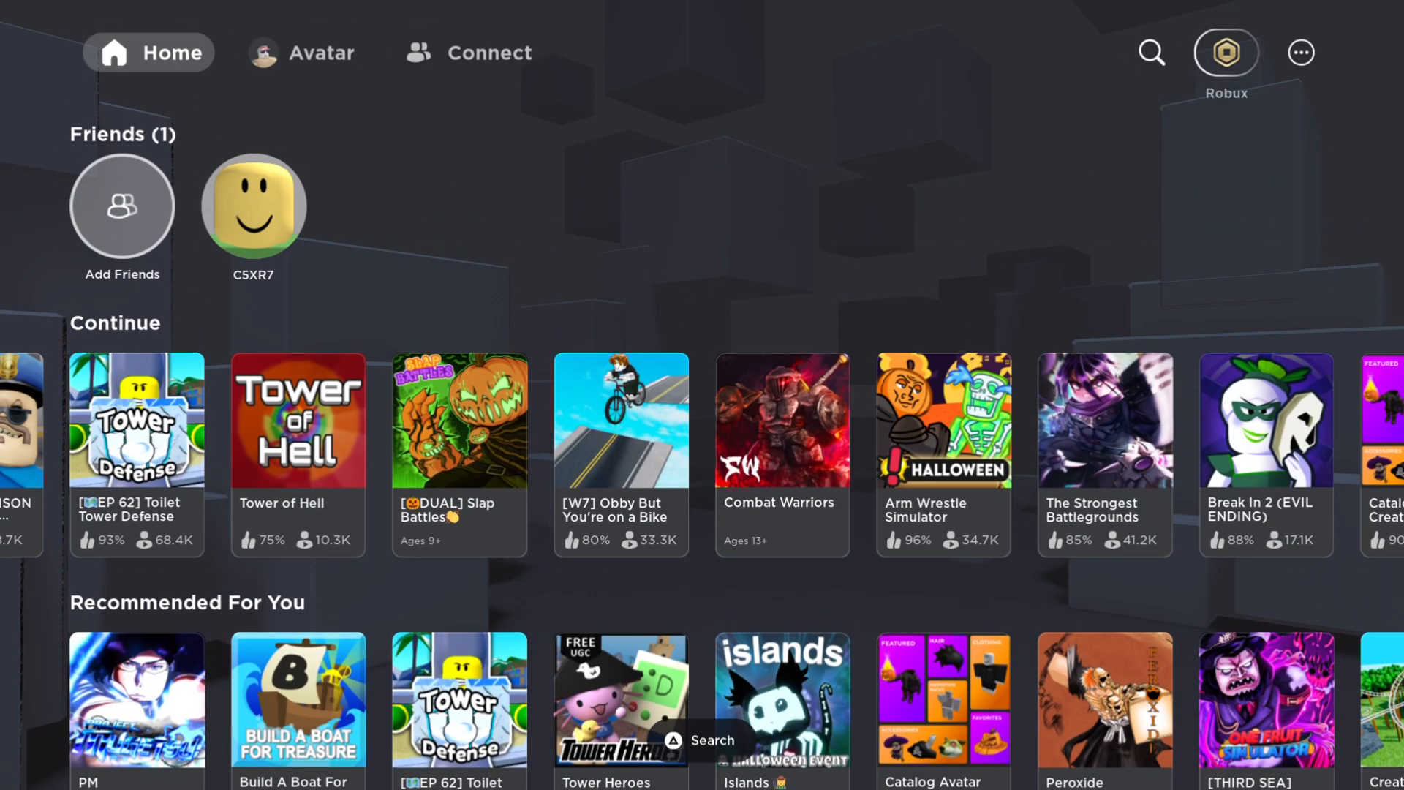
pyautogui.click(1151, 52)
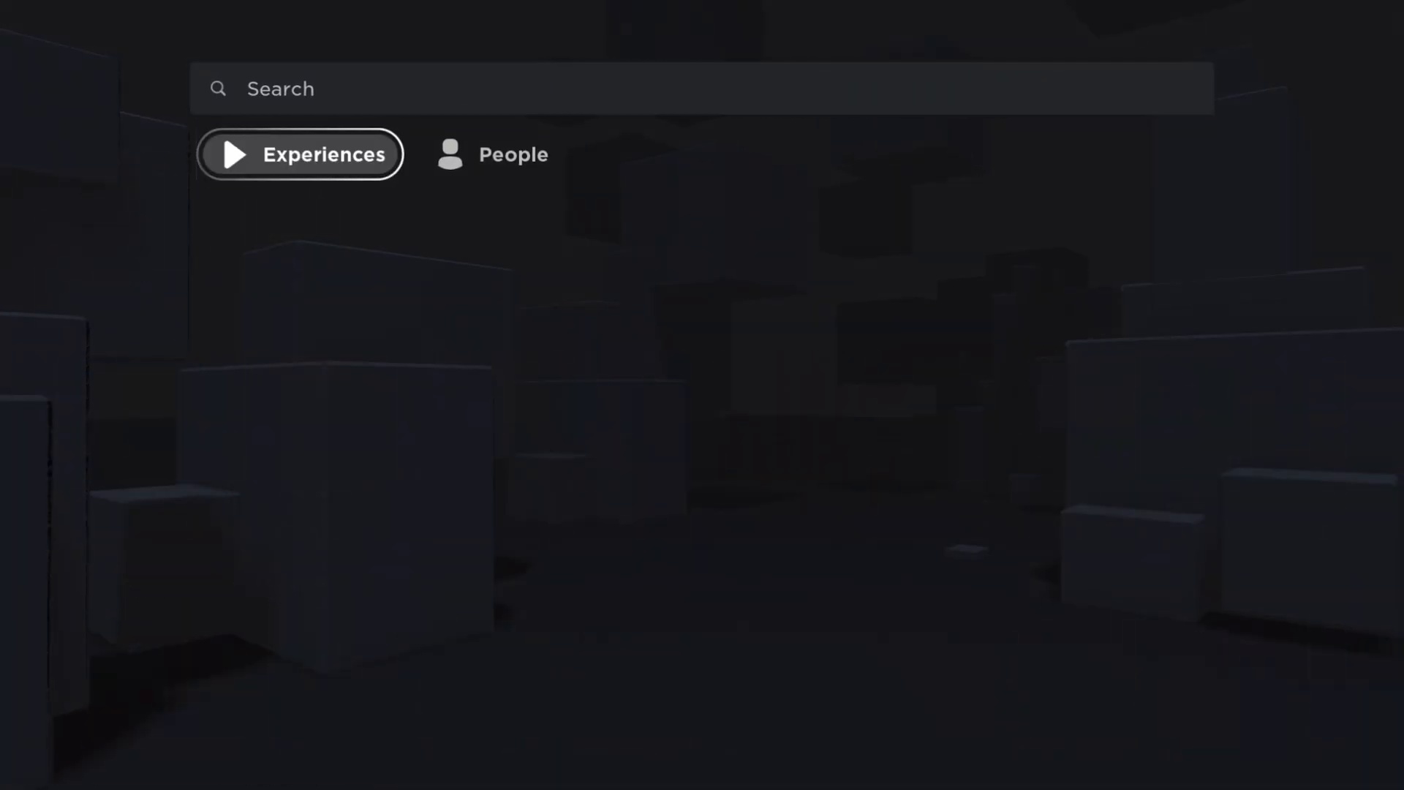
pyautogui.click(701, 88)
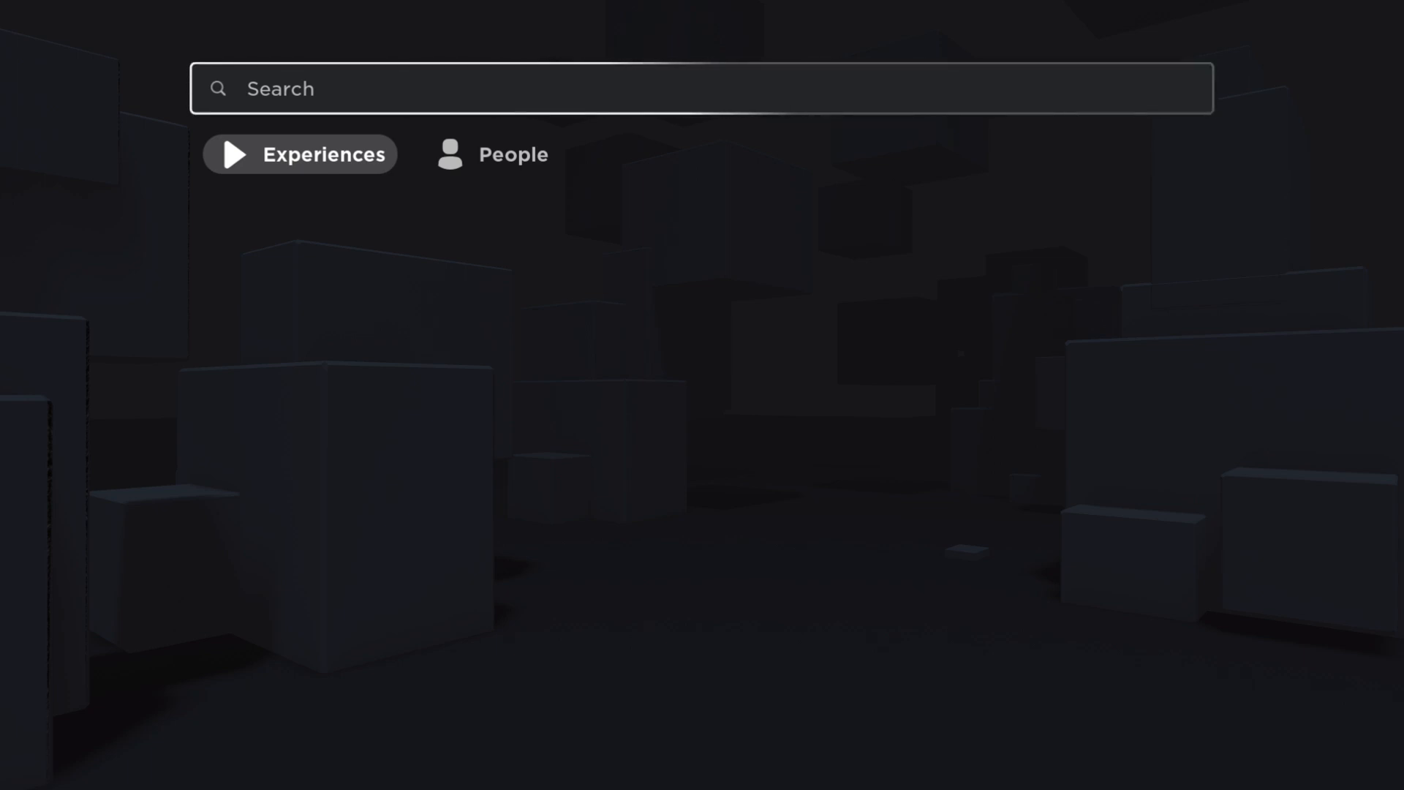
pyautogui.click(701, 87)
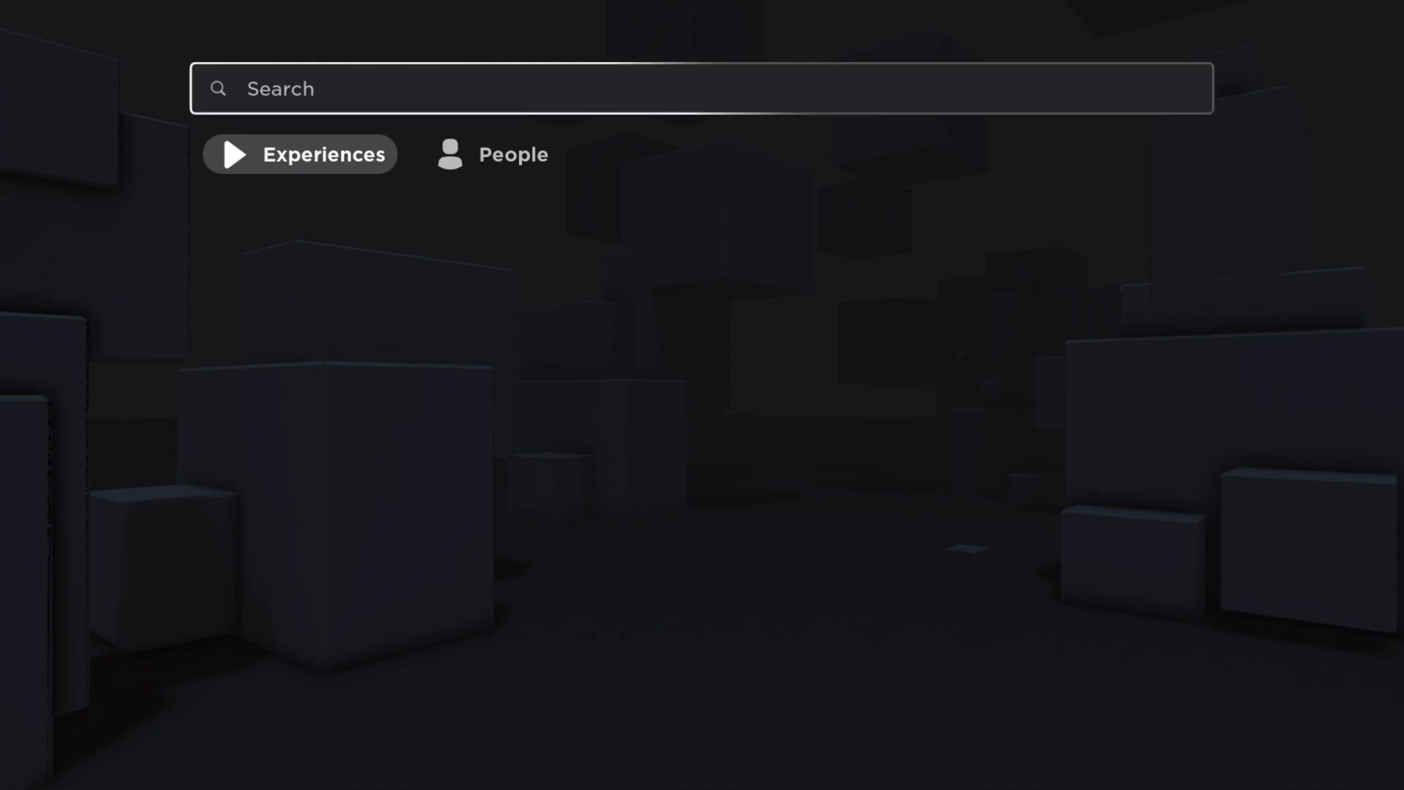
pyautogui.click(701, 89)
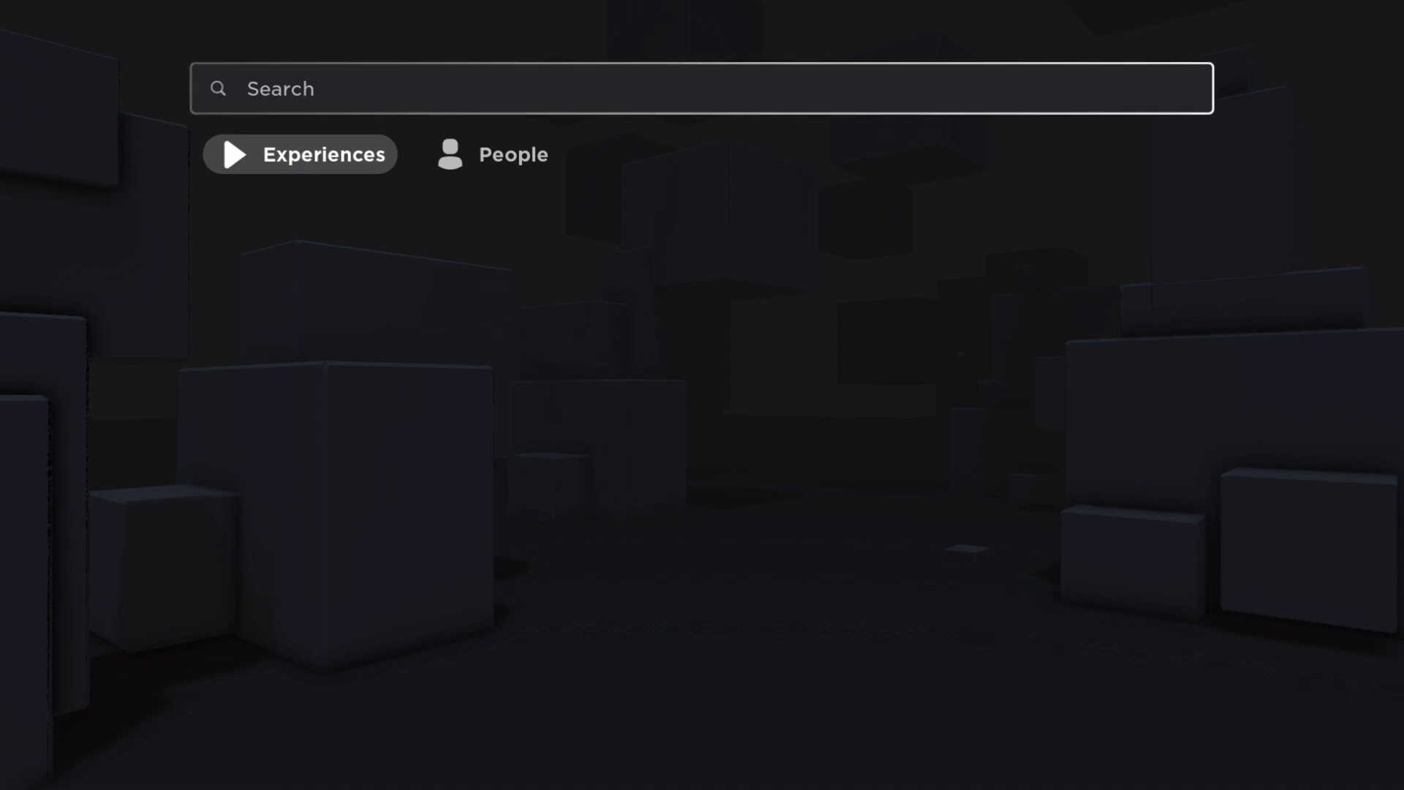
# Search 'Build a boat', choose Build A Boat For Treasure and start Play to join a server
pyautogui.write('Build a boat')
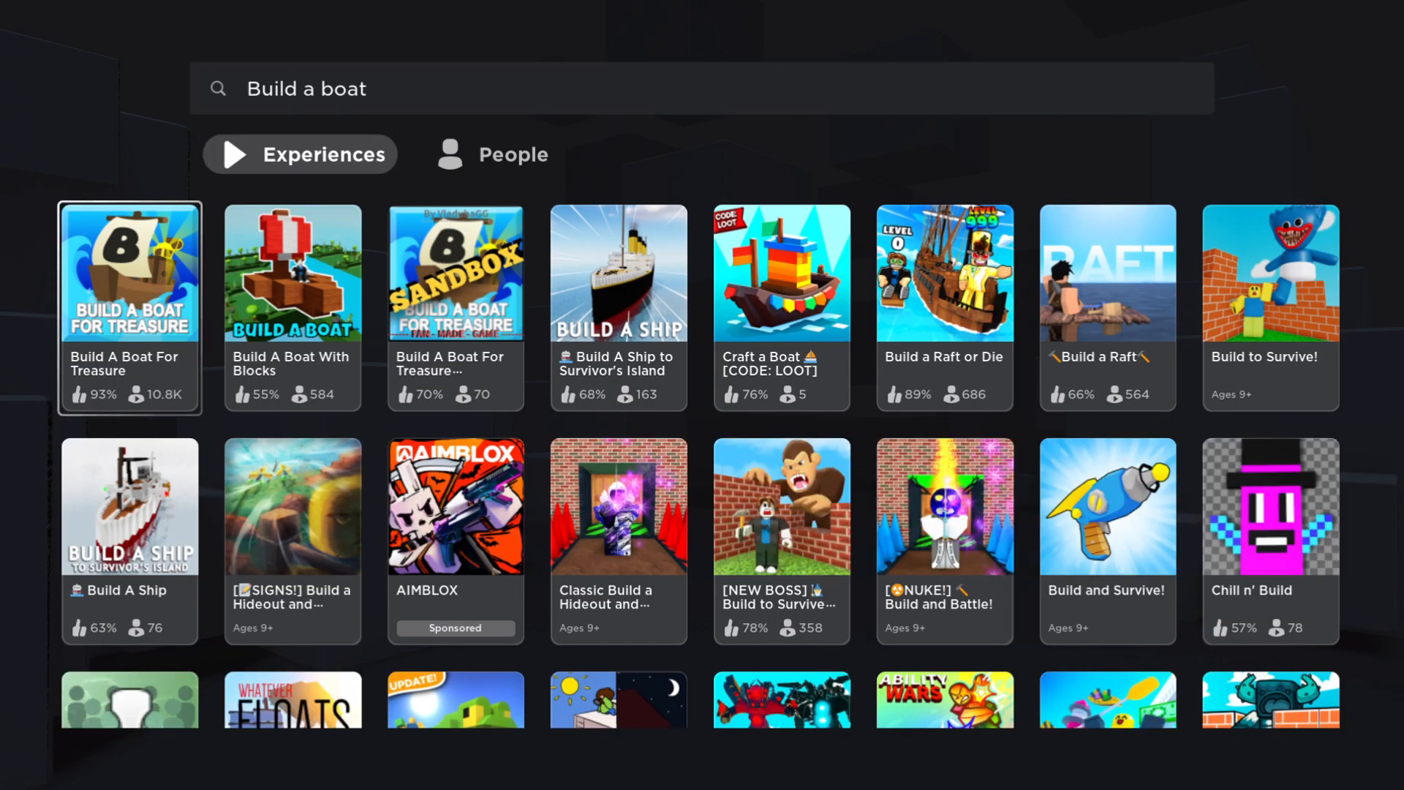
pyautogui.click(128, 272)
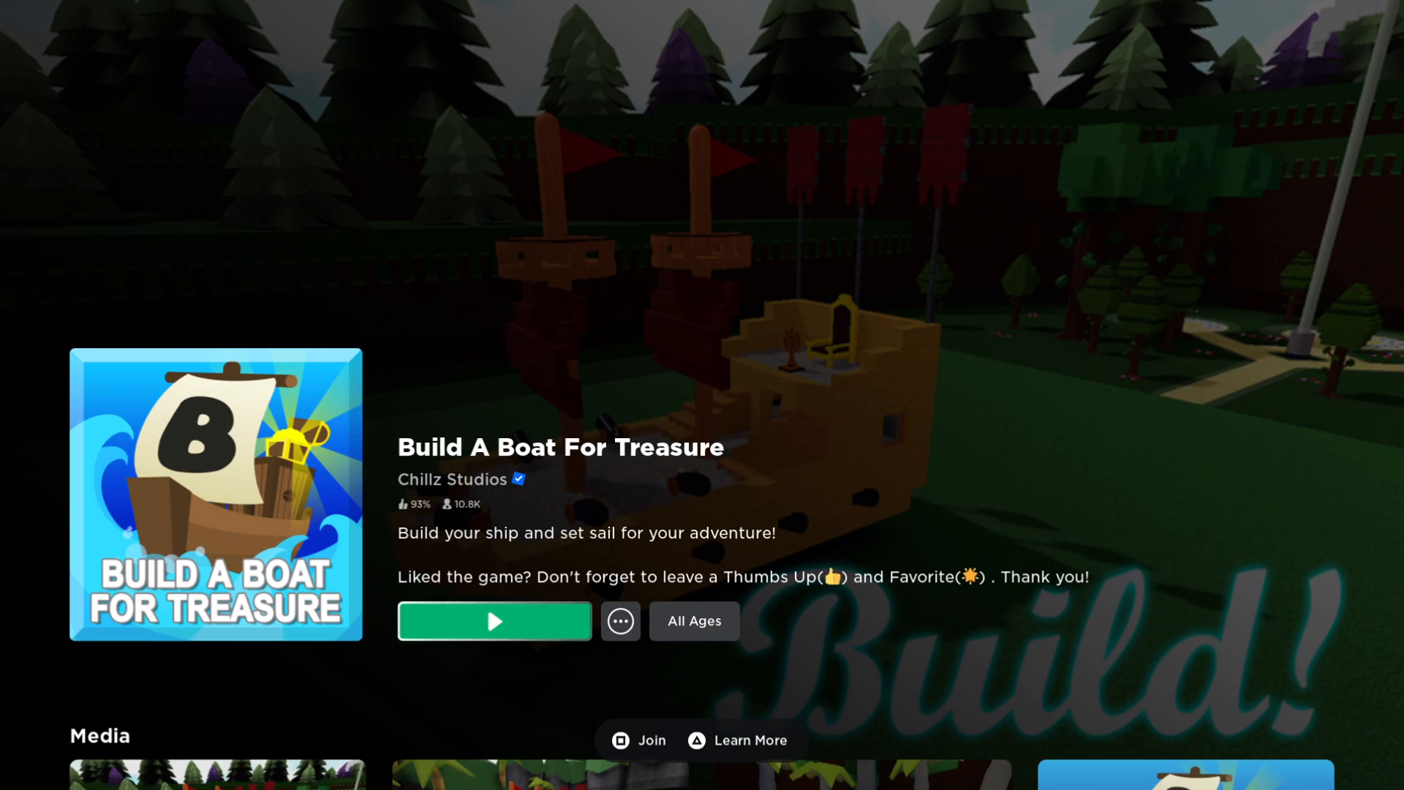
pyautogui.click(493, 620)
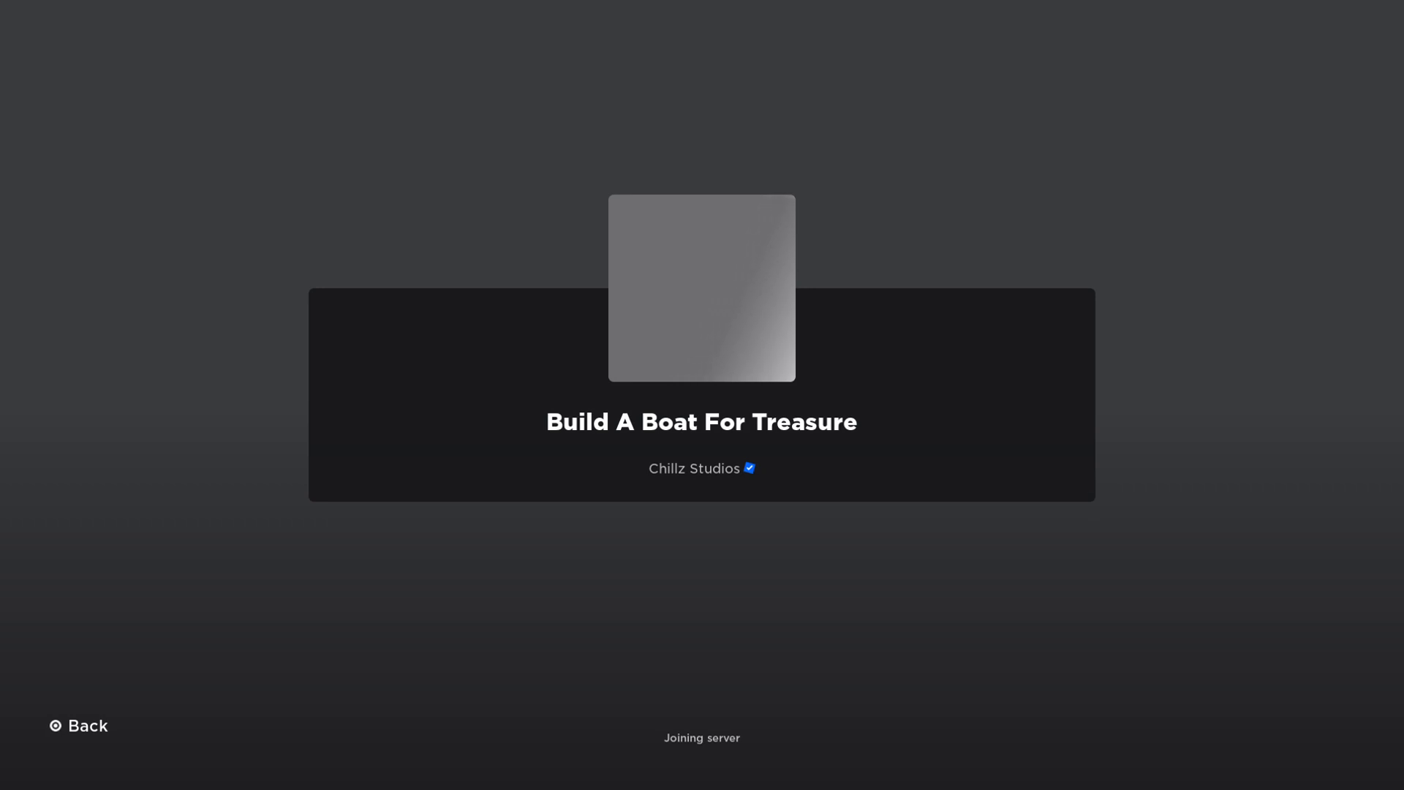